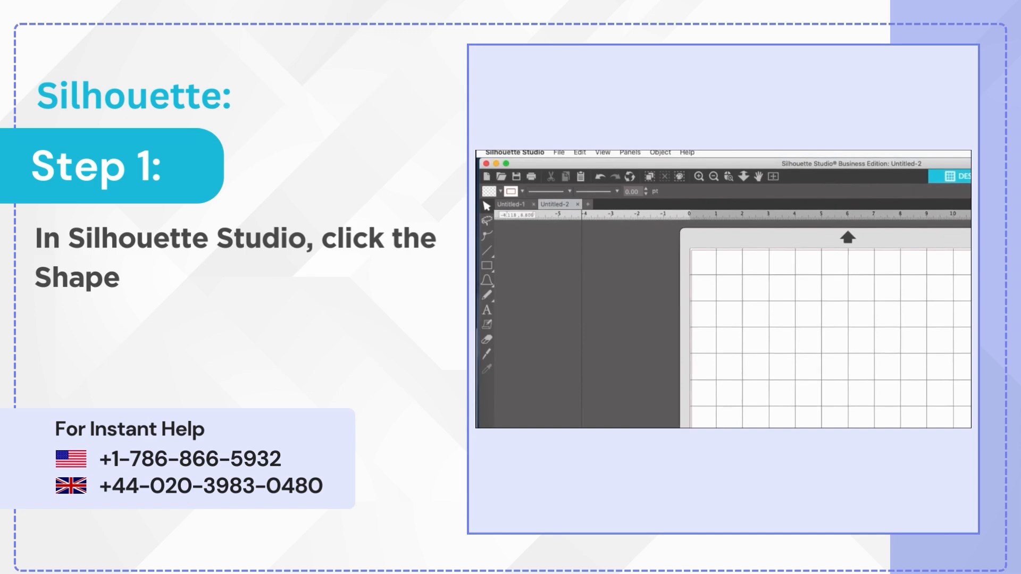
- Activate the Shape tool to start drawing a basic shape on the page
left_click(486, 266)
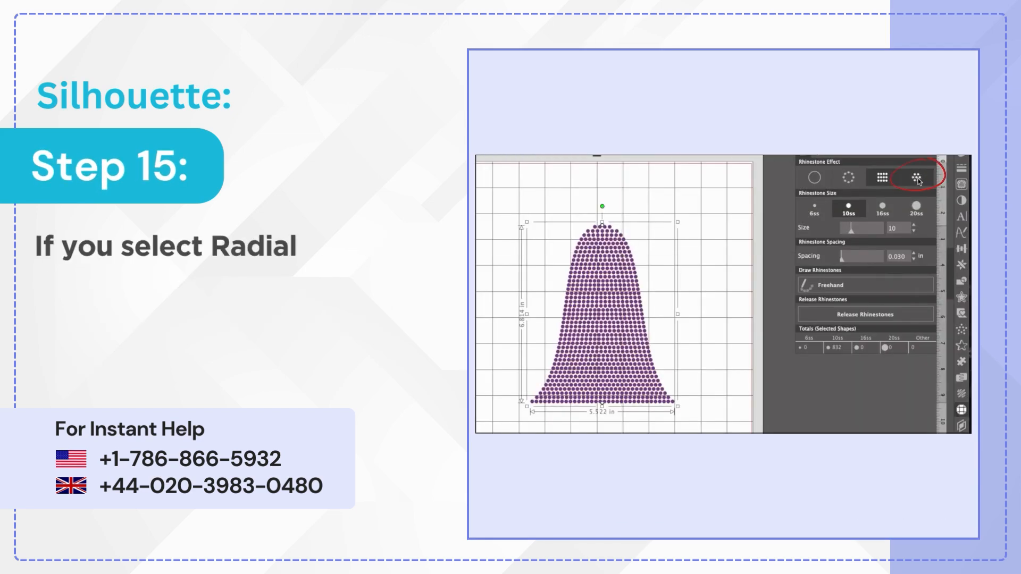
- Switch the bell's rhinestone fill to the Radial pattern to compare layouts
left_click(915, 178)
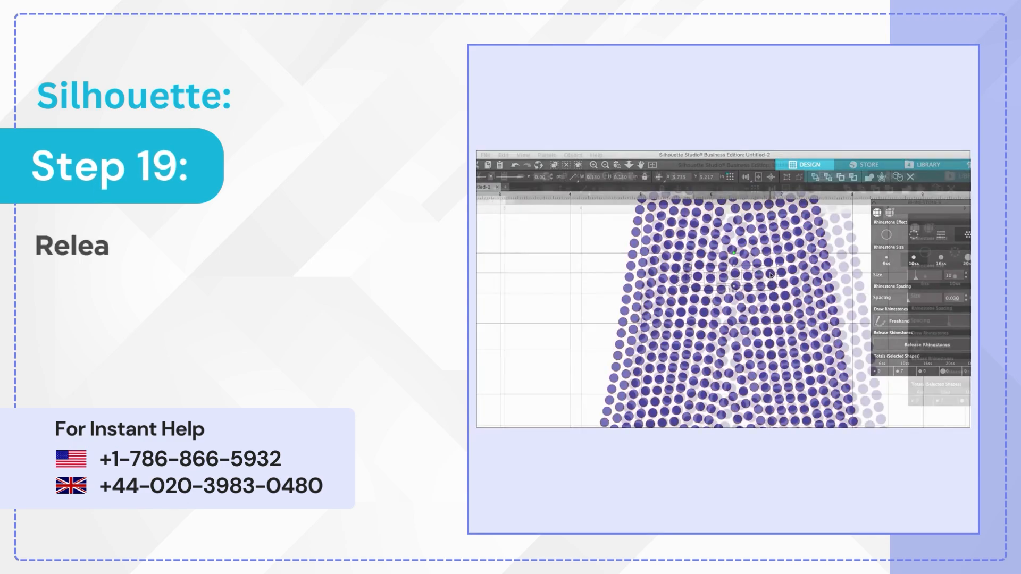
- Space the selected stones evenly with Object > Align > Space Horizontally, twice
left_click(573, 156)
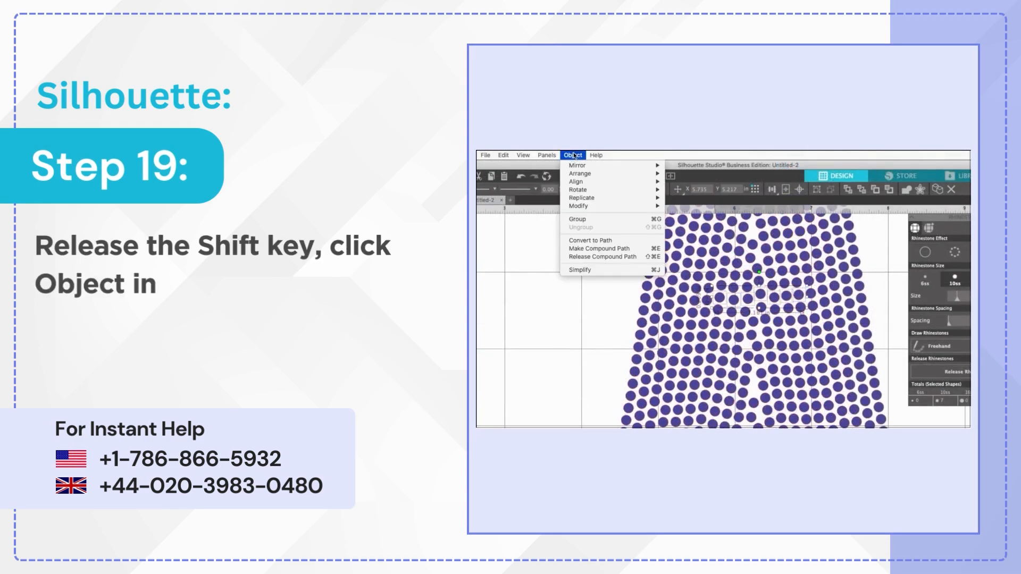
mouse_move(575, 182)
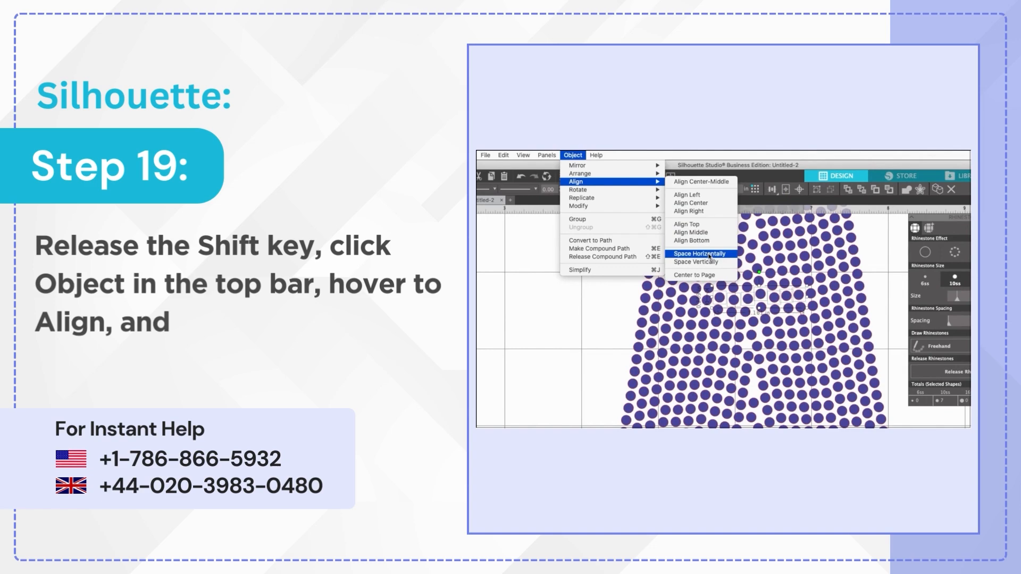
left_click(700, 254)
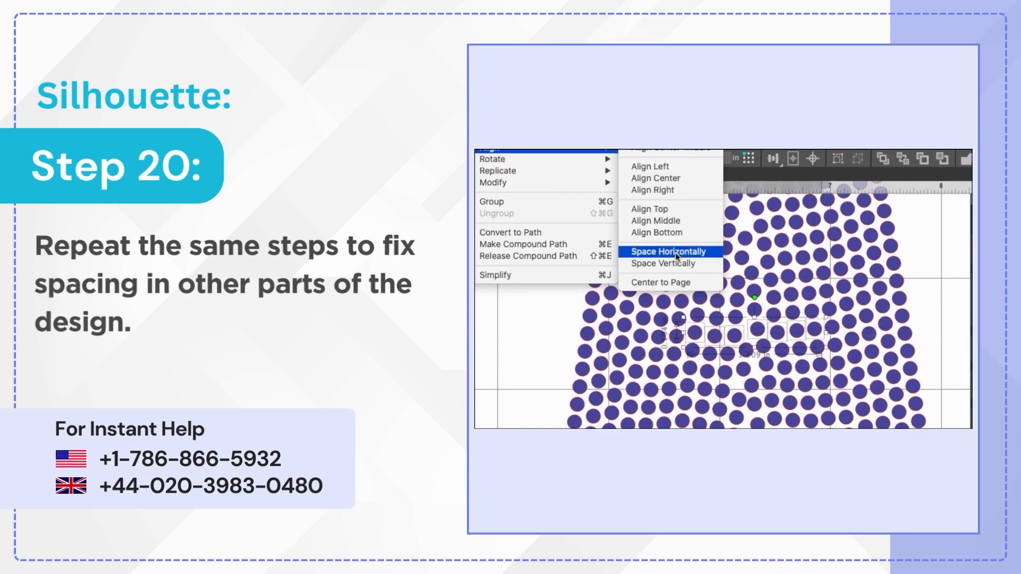
left_click(670, 252)
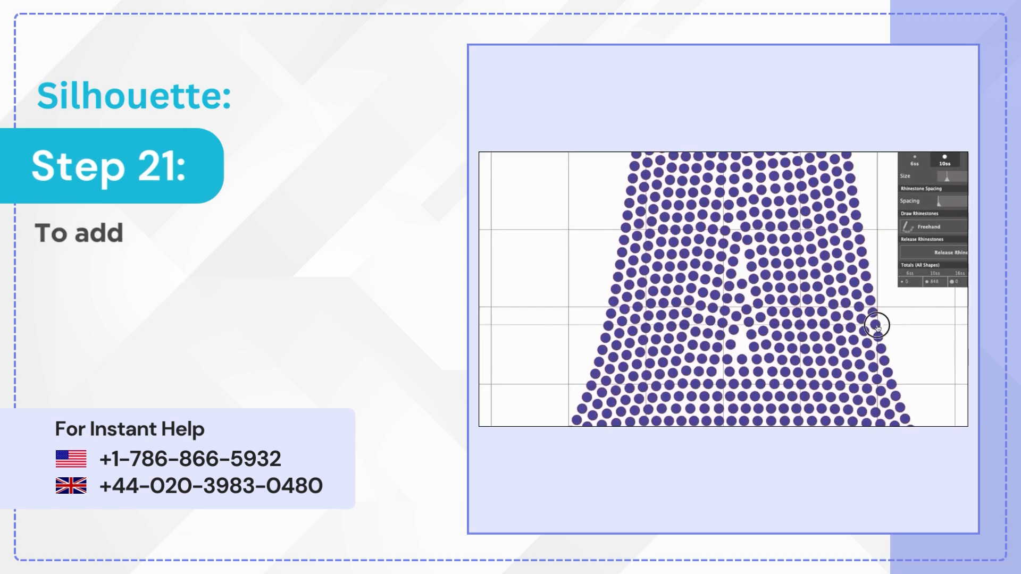
- Copy a single stone with Cmd/Ctrl+C and paste it into the central gap
left_click(876, 326)
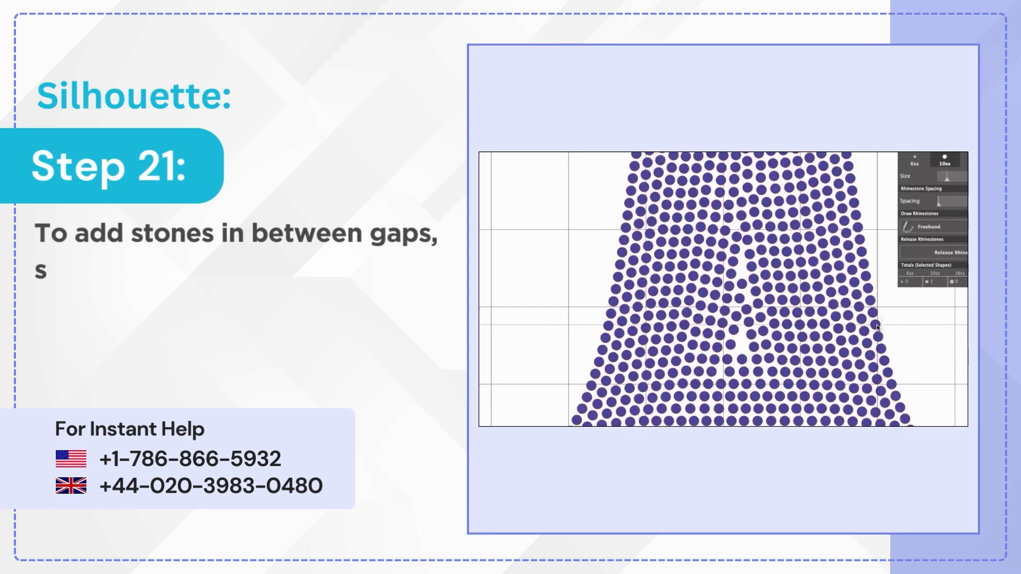
type("select a stone and press t")
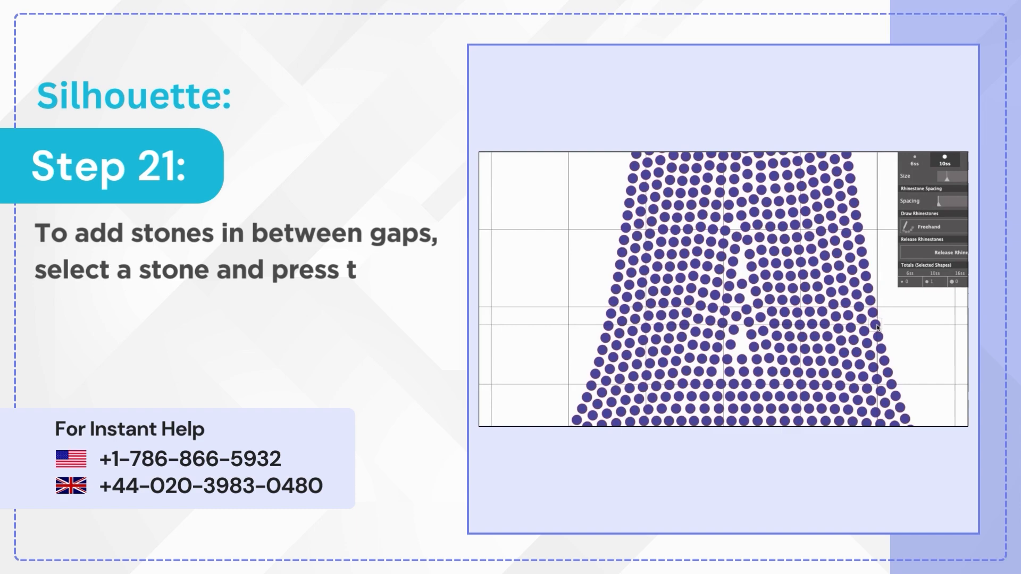
type("the Command/Ctrl + C keys t")
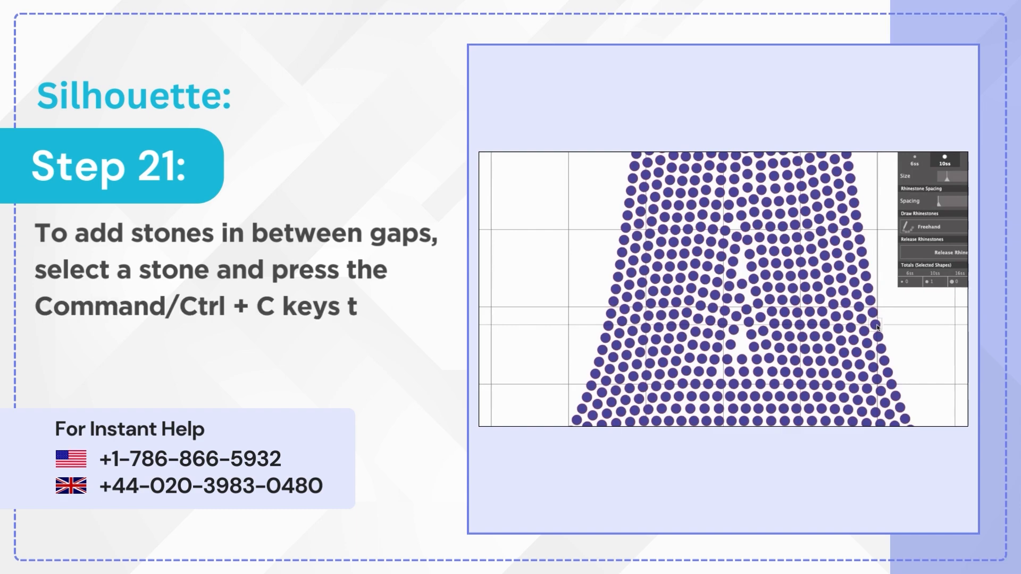
type("o copy and the Command/C")
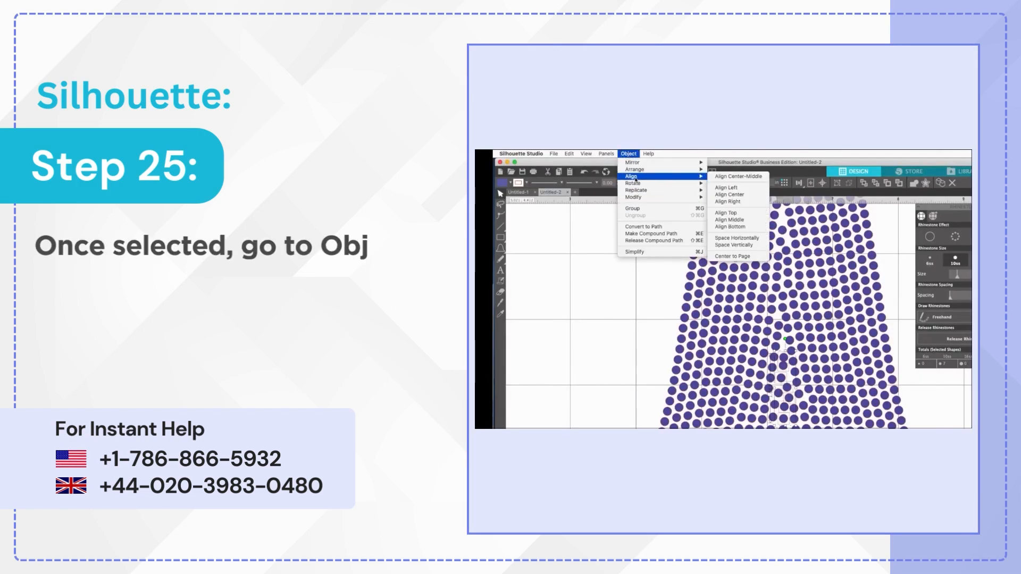
mouse_move(735, 245)
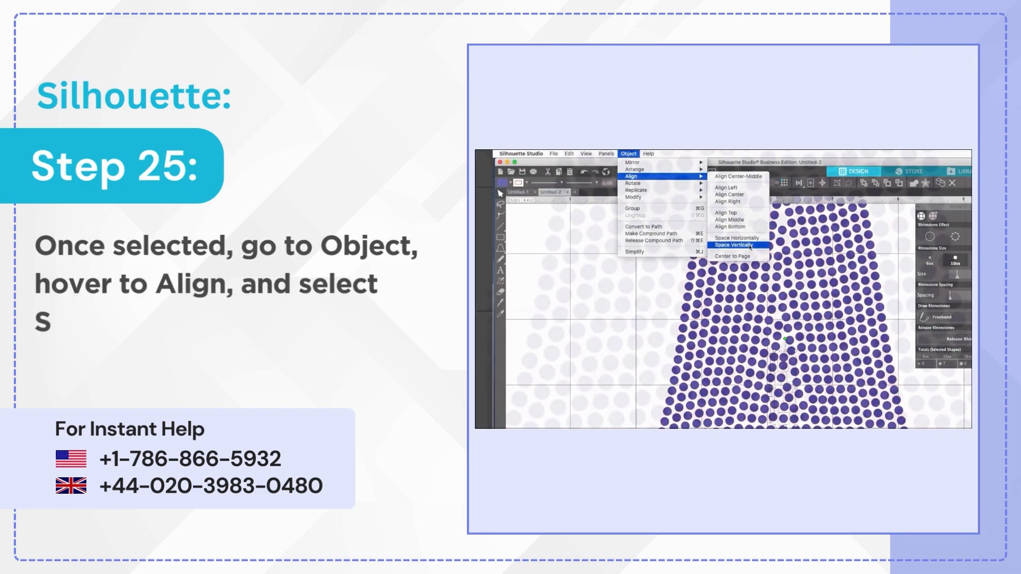
- Apply Space Vertically so the selected stones sit evenly top to bottom
left_click(734, 246)
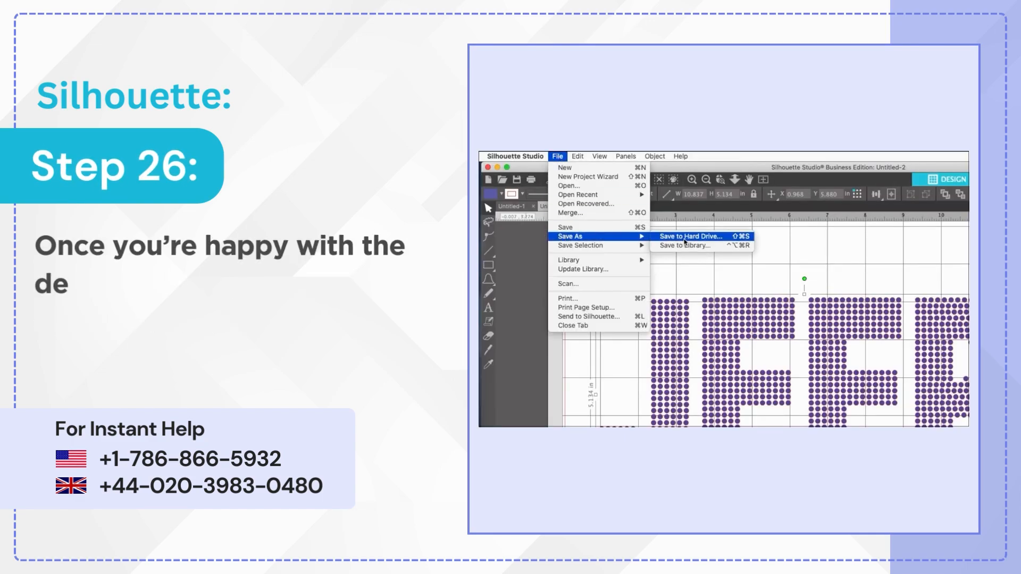
- Choose Save to Hard Drive to export the design as an SVG file
left_click(689, 236)
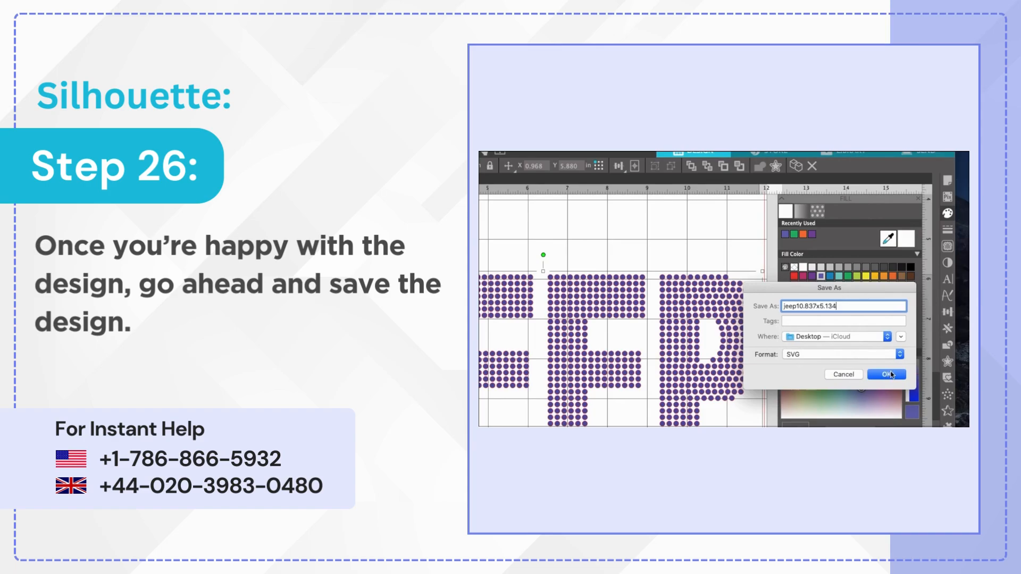